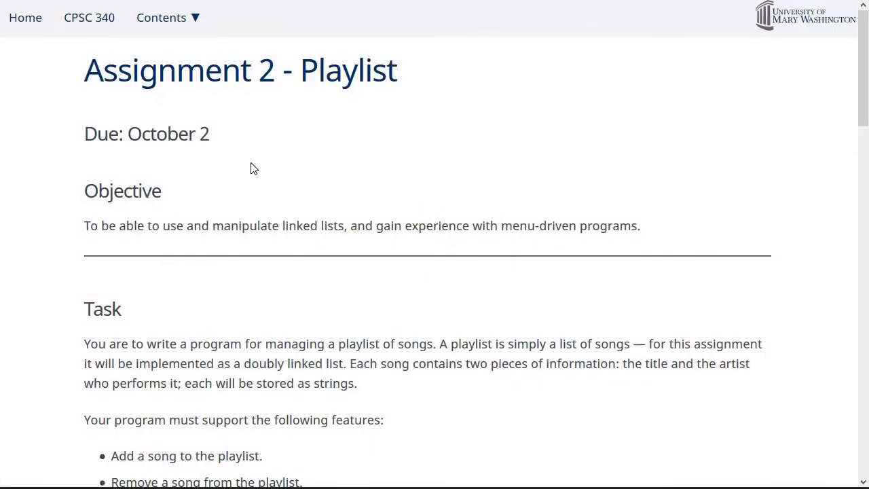
pyautogui.moveTo(380, 199)
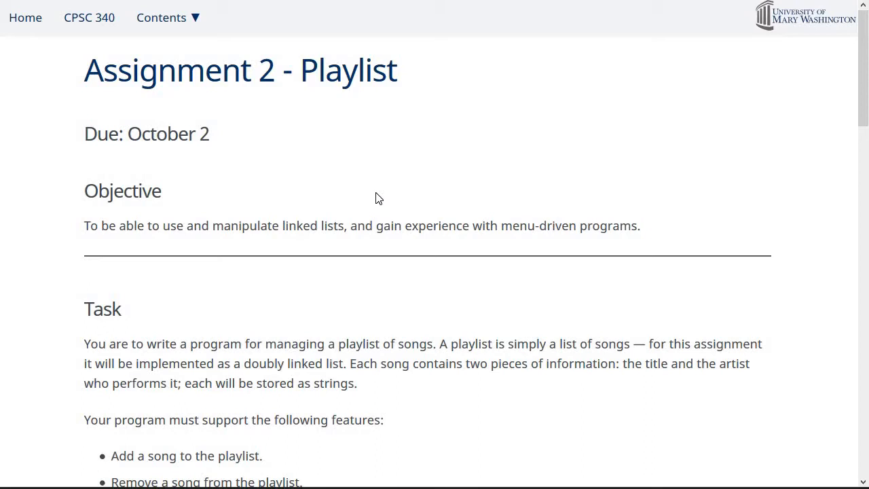
# Scroll the Assignment 2 page and open the playlist program's sample run output.
pyautogui.scroll(-3)
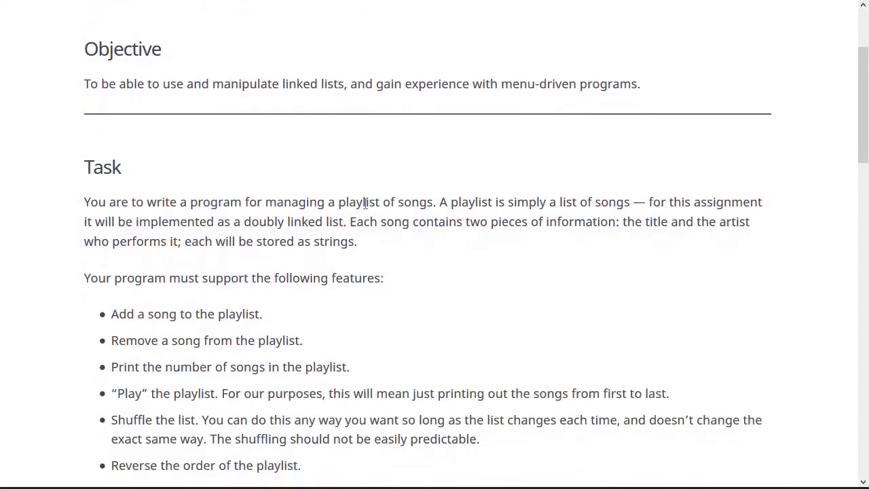
pyautogui.scroll(-3)
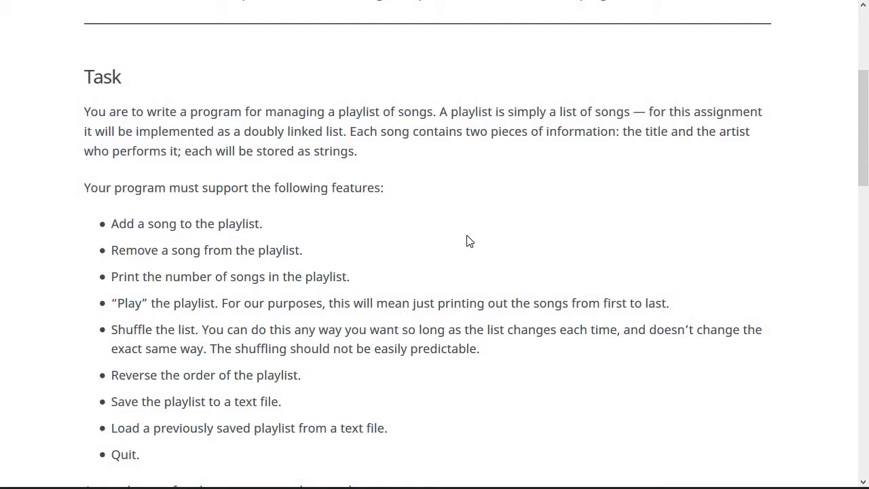
pyautogui.moveTo(125, 223)
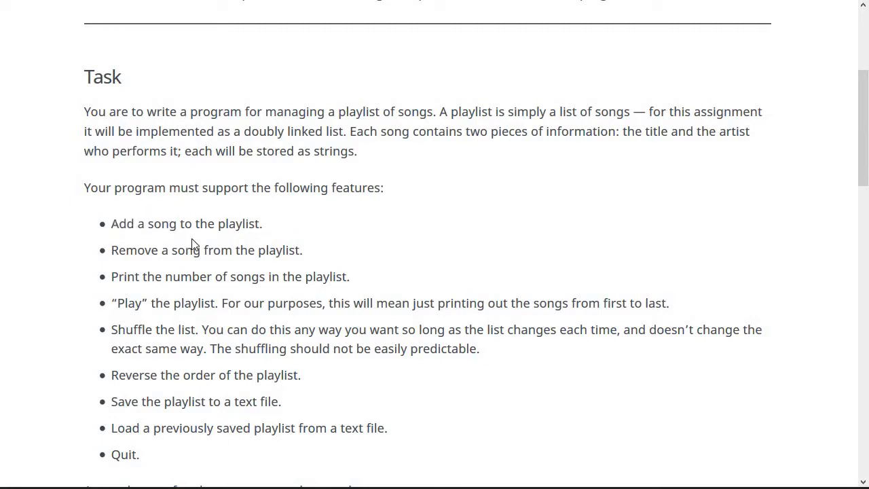
pyautogui.moveTo(199, 246)
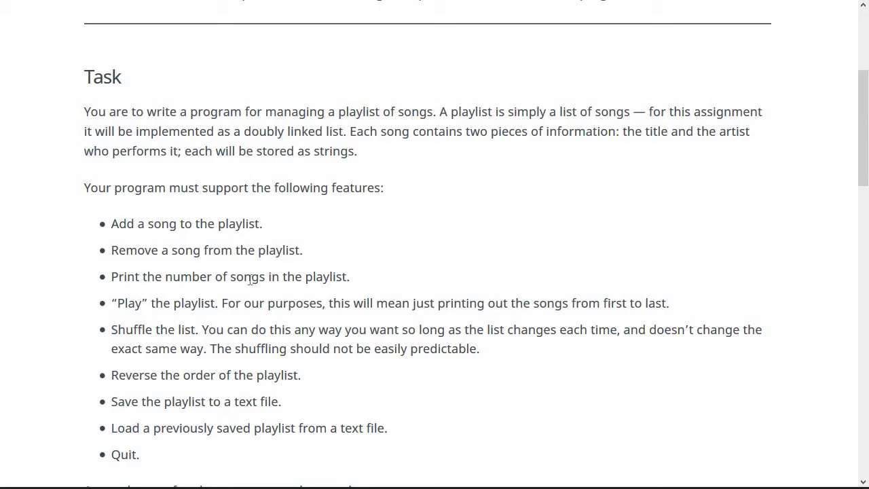
pyautogui.moveTo(277, 285)
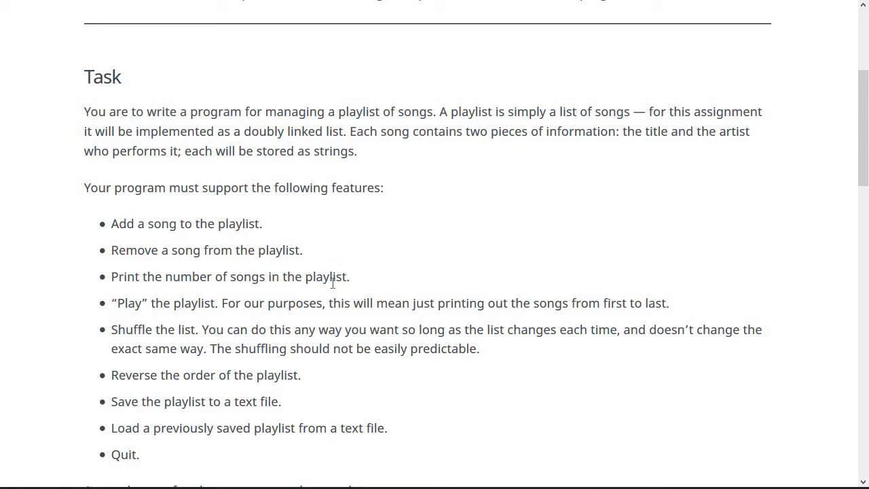
pyautogui.moveTo(121, 307)
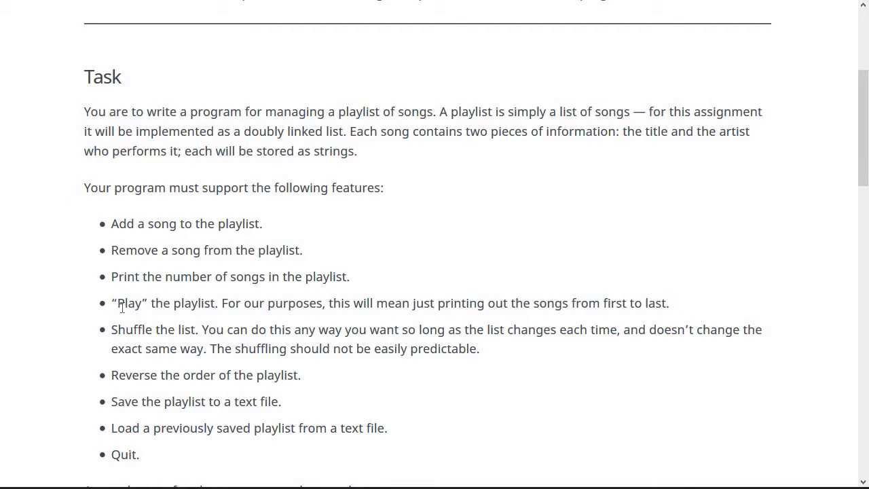
pyautogui.moveTo(271, 305)
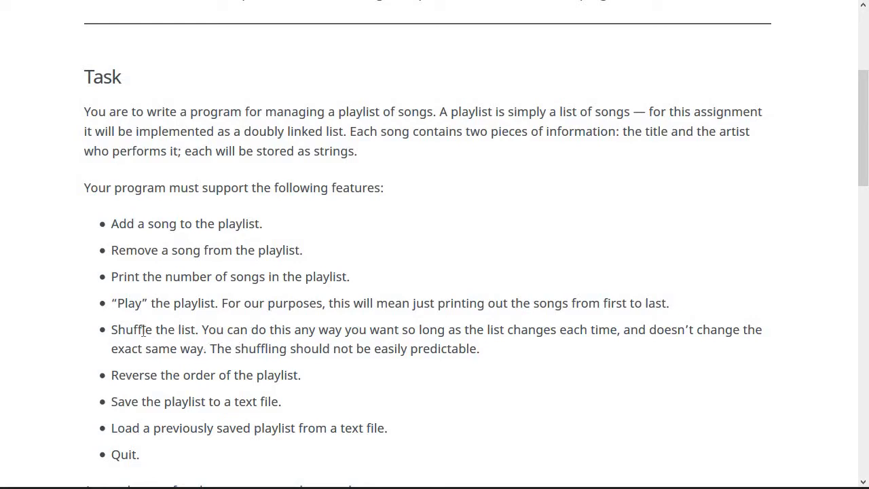
pyautogui.moveTo(135, 330)
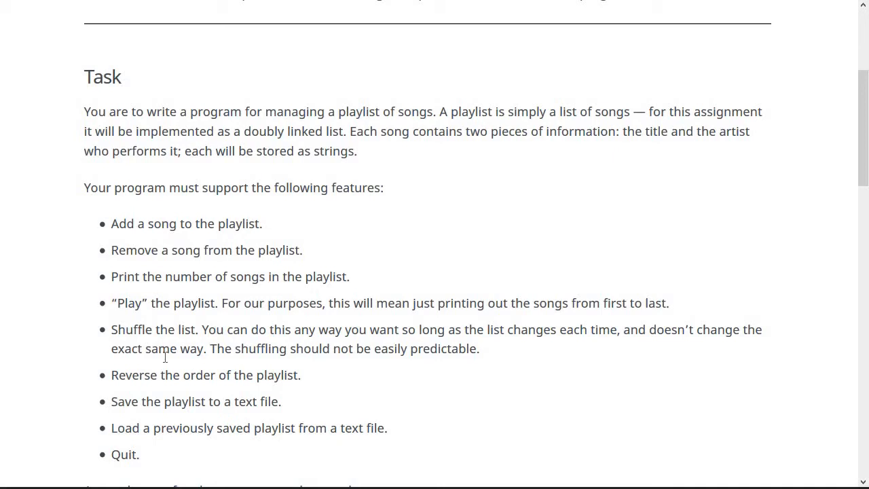
pyautogui.moveTo(147, 402)
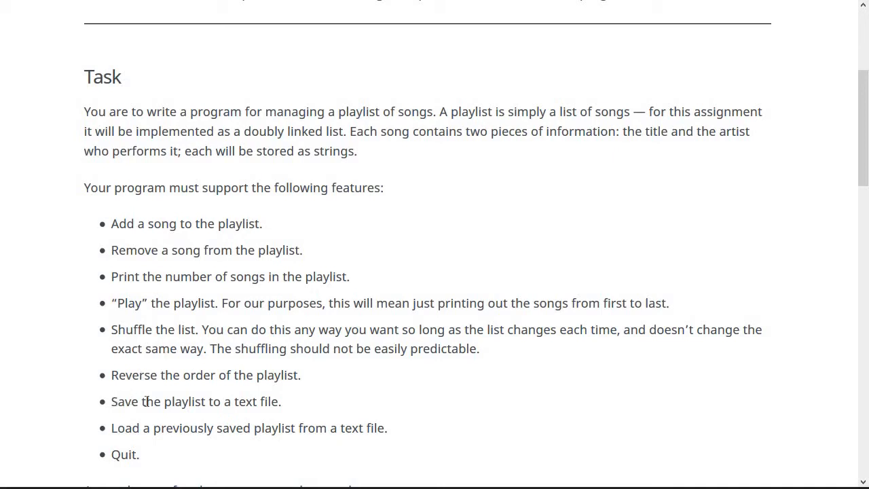
pyautogui.moveTo(265, 418)
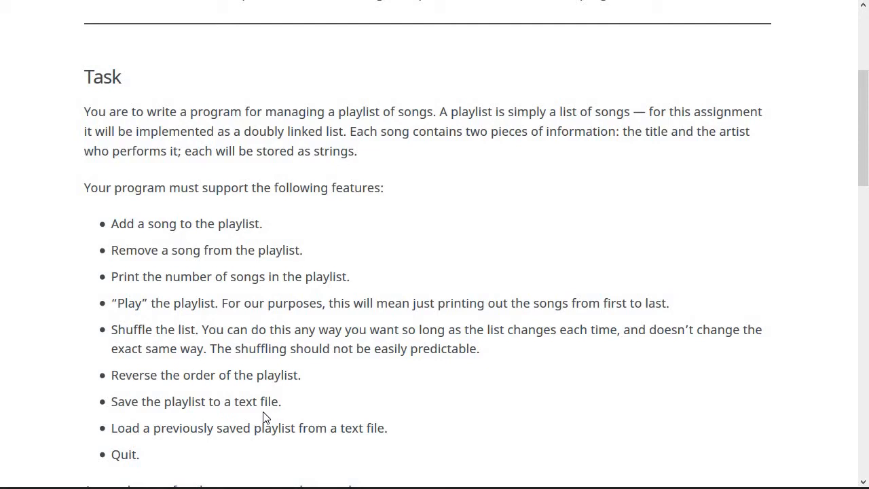
pyautogui.scroll(-3)
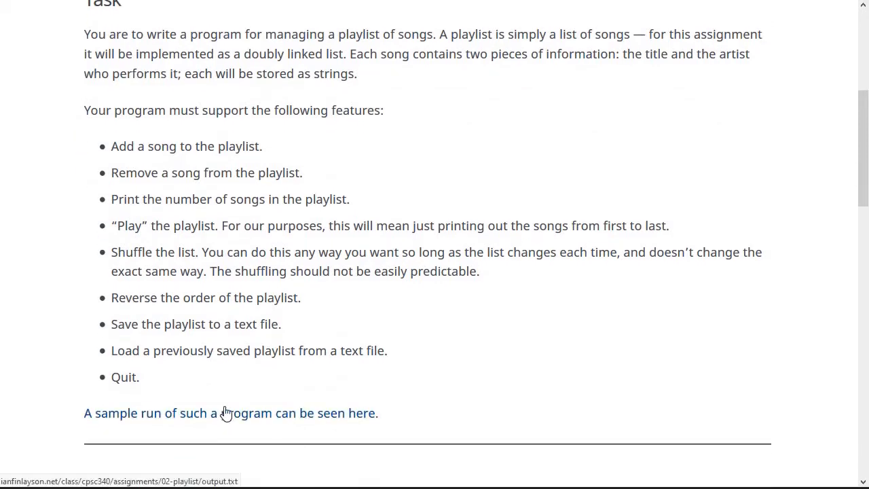
pyautogui.click(231, 413)
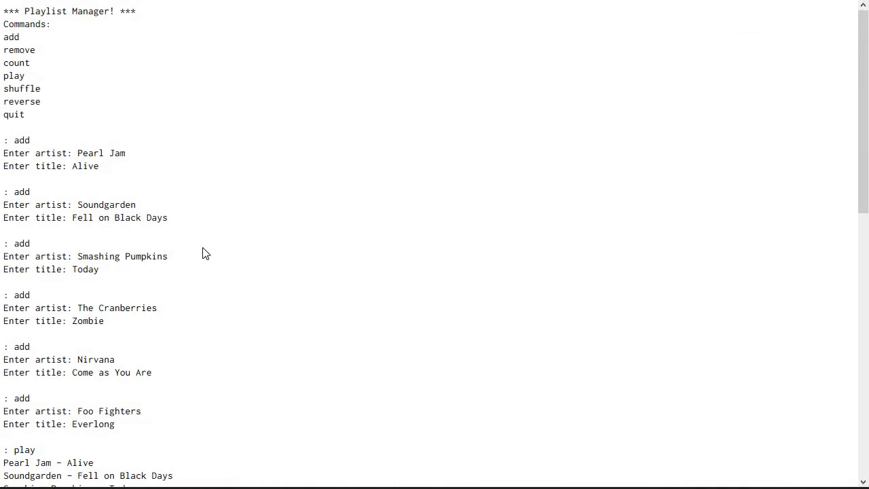
pyautogui.moveTo(98, 133)
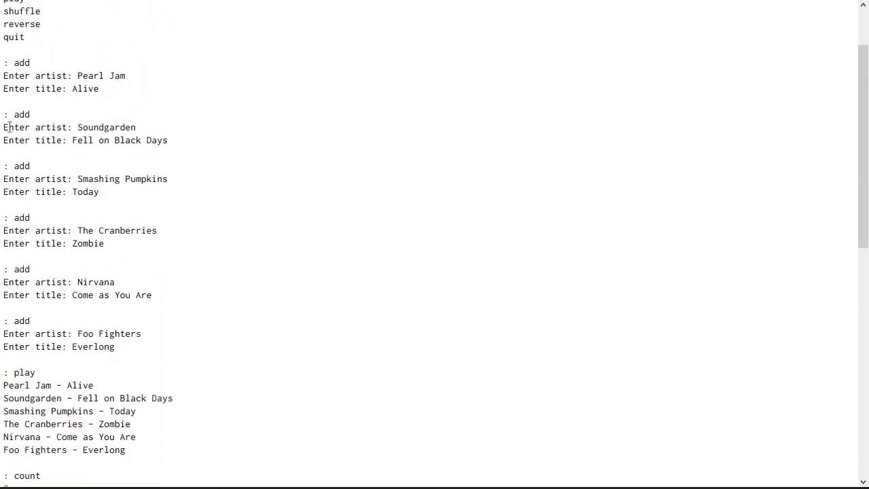
pyautogui.moveTo(195, 148)
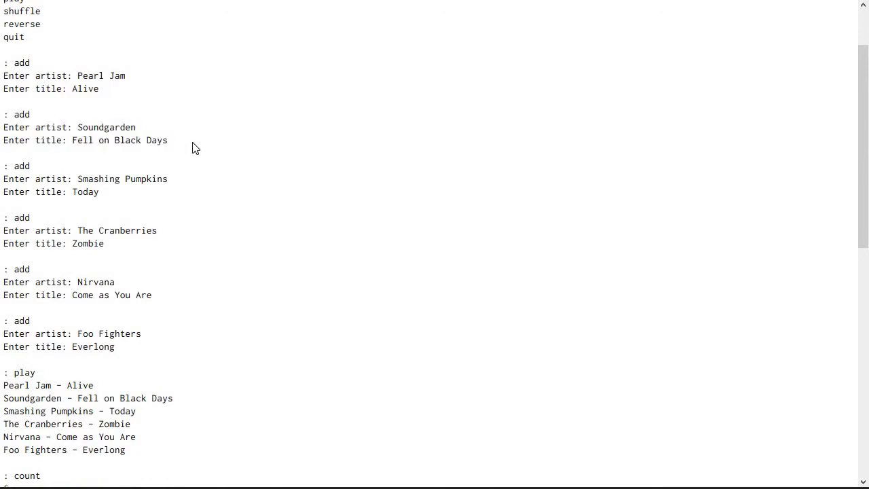
# Scroll through the sample run covering add, play, count, reverse, shuffle, remove, save and quit.
pyautogui.scroll(-3)
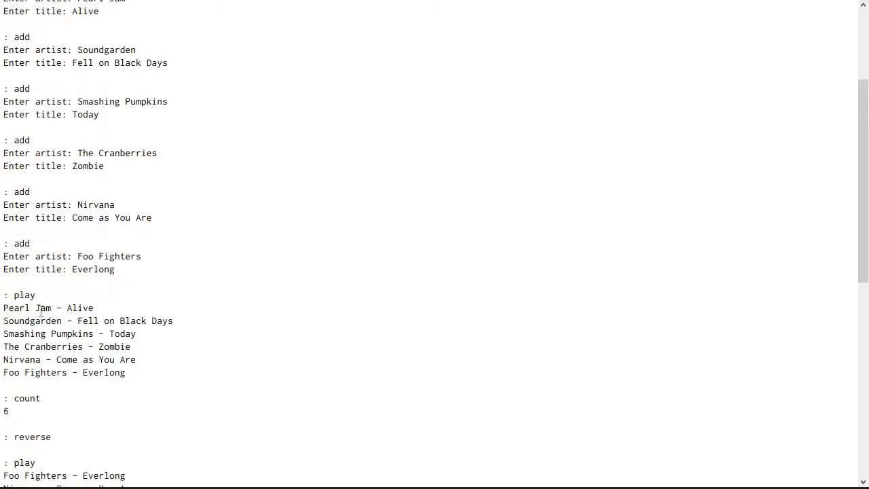
pyautogui.scroll(-3)
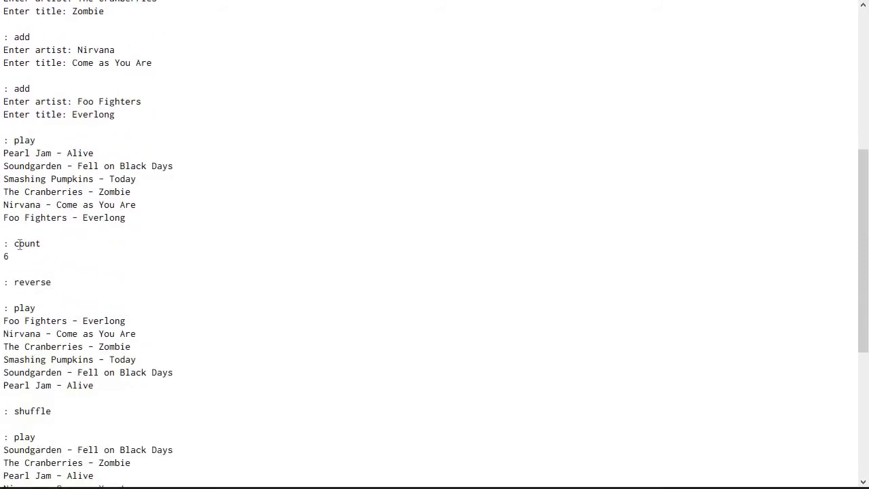
pyautogui.scroll(-3)
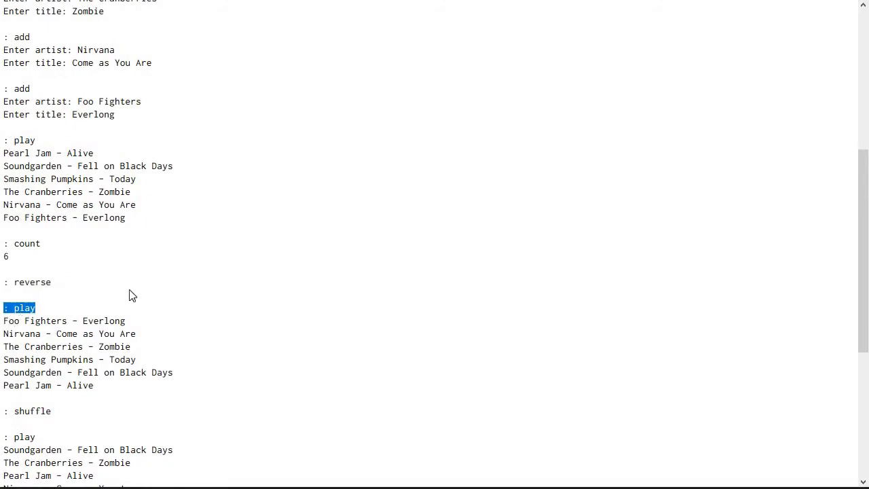
pyautogui.scroll(-3)
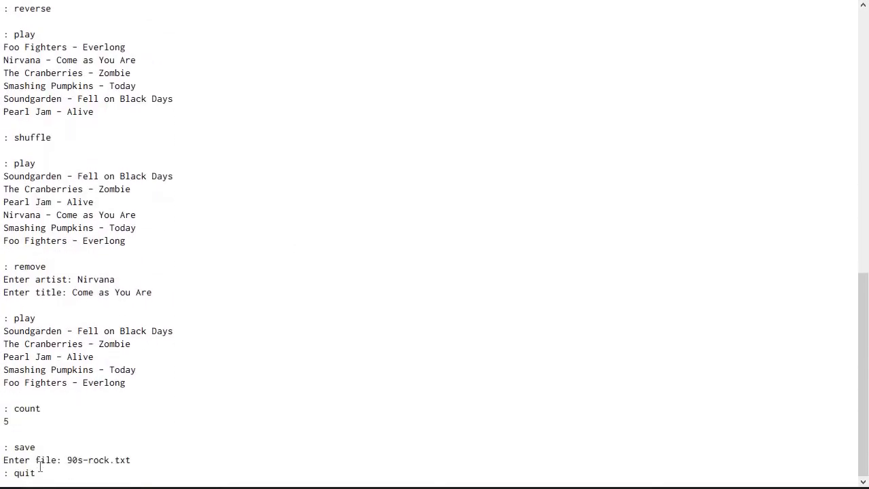
pyautogui.moveTo(61, 454)
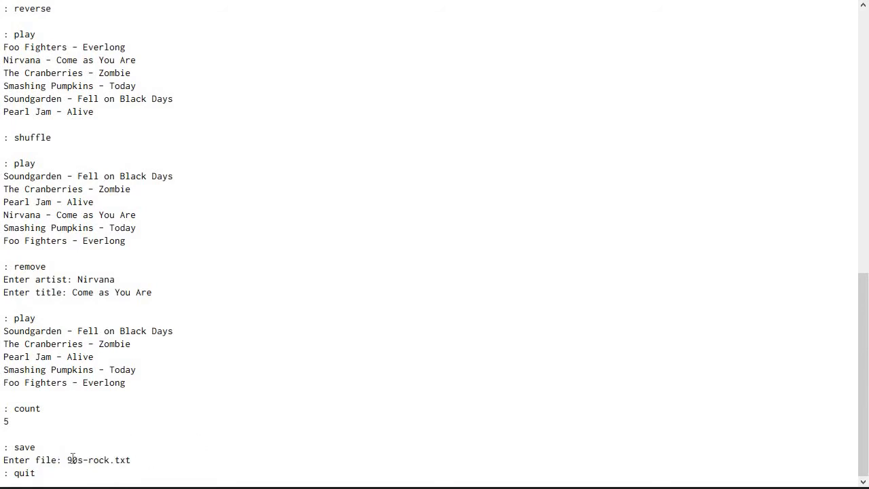
pyautogui.moveTo(213, 408)
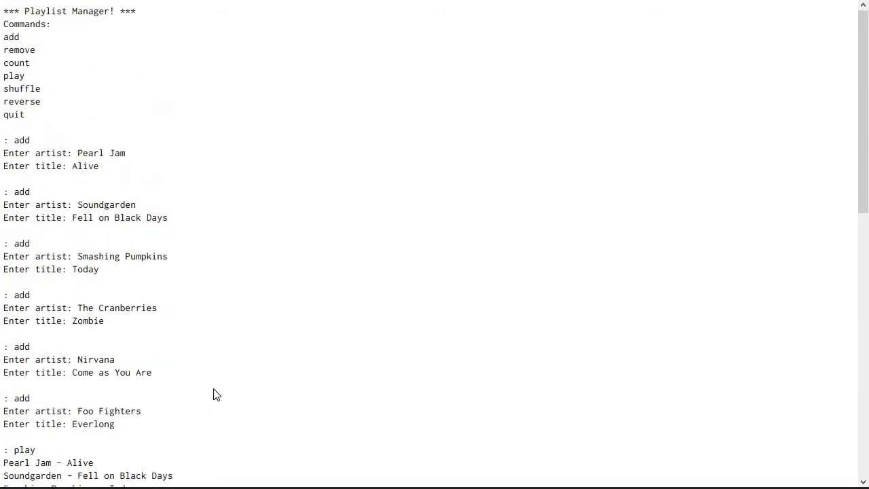
pyautogui.moveTo(204, 107)
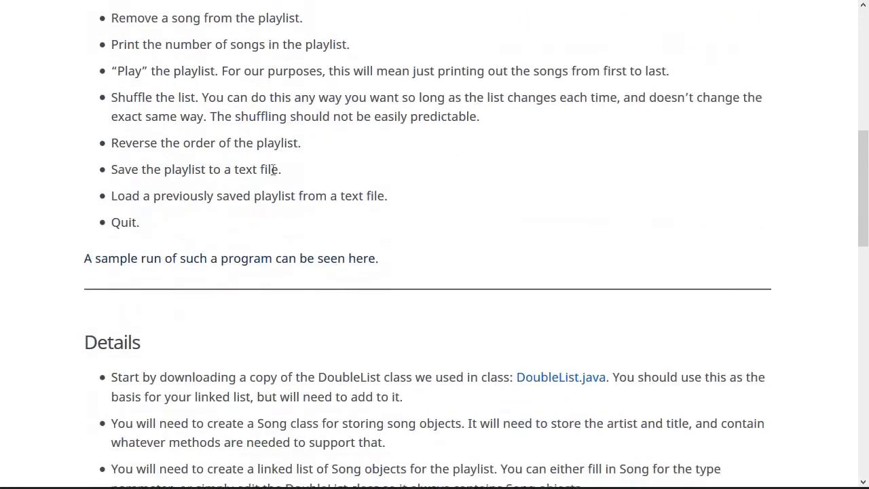
# Scroll through the Details section down to Just For Fun and General Requirements.
pyautogui.scroll(-3)
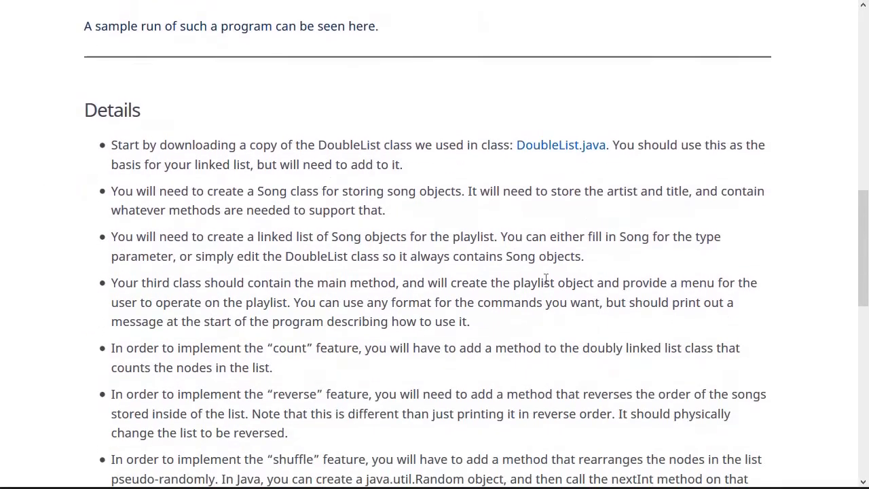
pyautogui.scroll(-3)
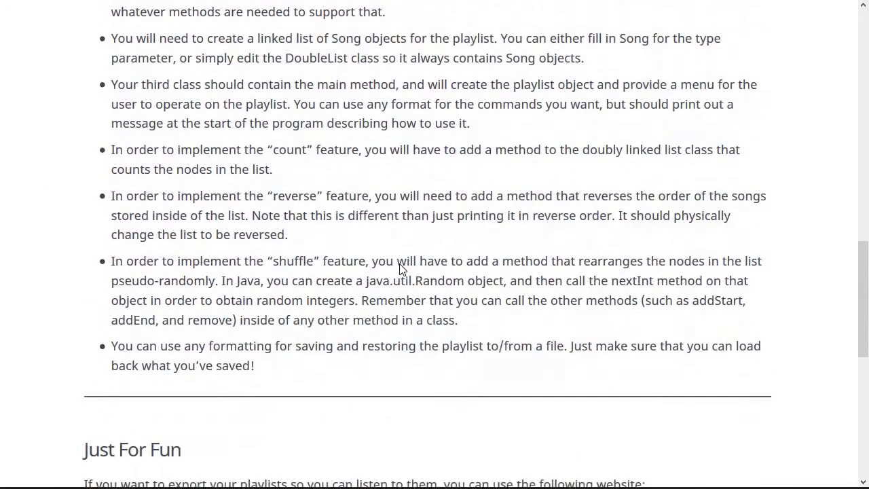
pyautogui.scroll(3)
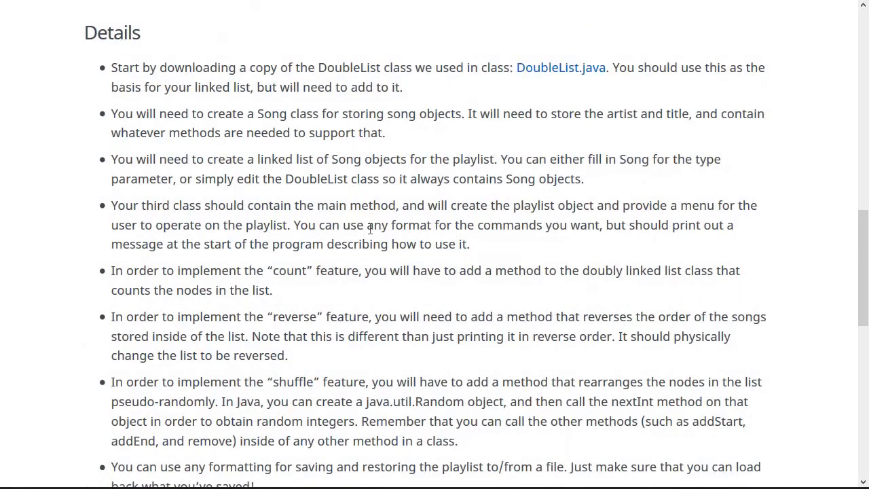
pyautogui.scroll(-3)
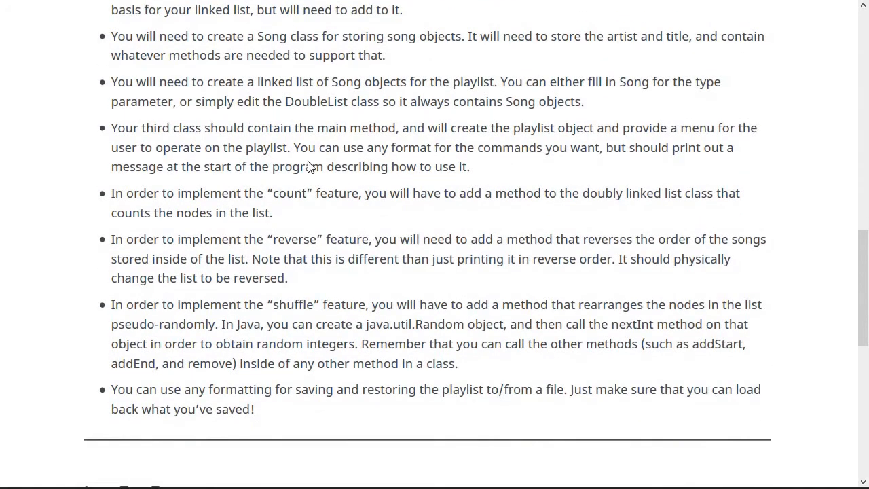
pyautogui.scroll(-3)
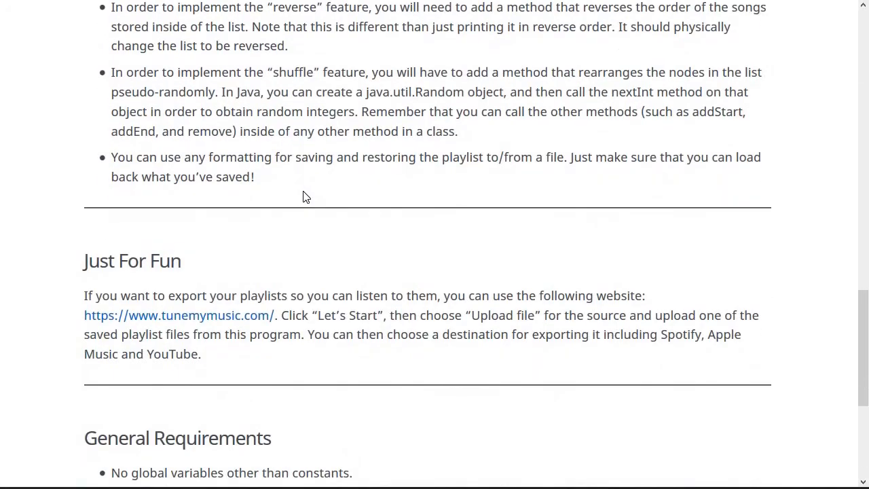
pyautogui.scroll(-3)
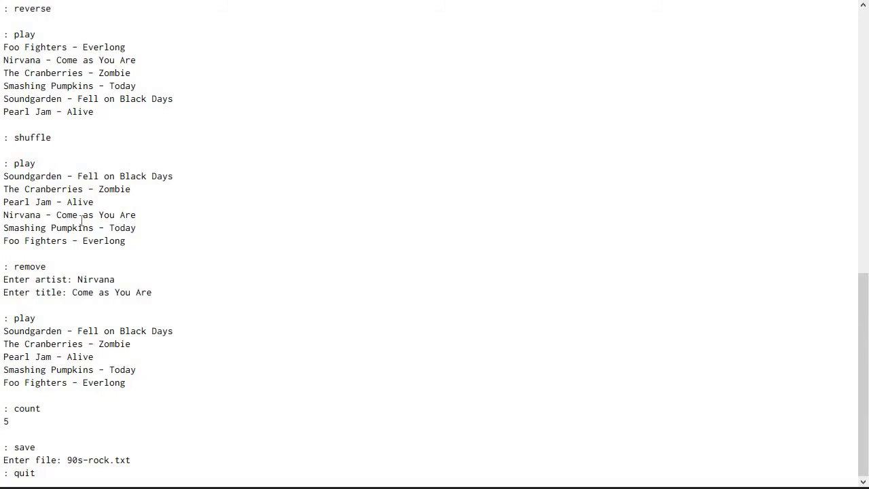
pyautogui.moveTo(4, 176); pyautogui.dragTo(136, 228)
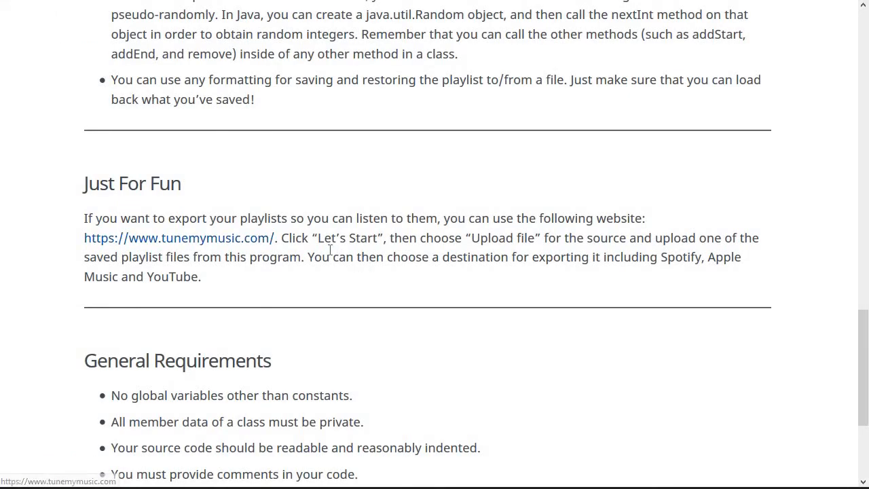
pyautogui.moveTo(506, 239)
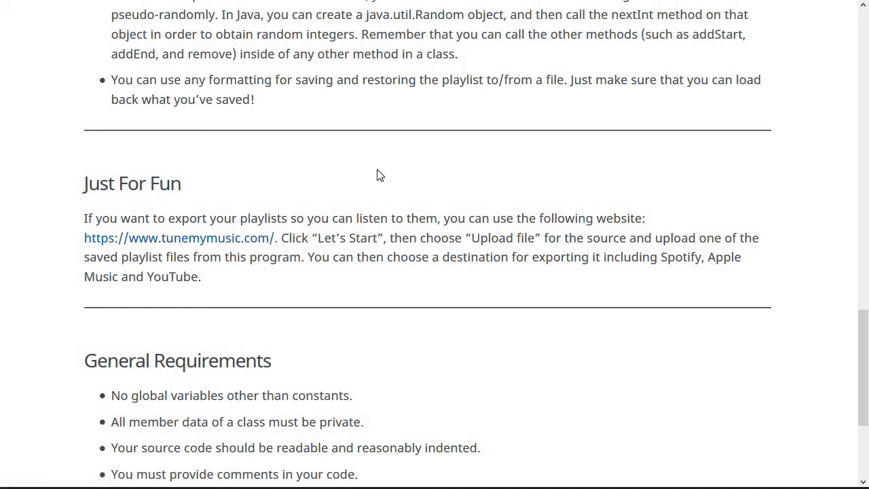
# Select 'member data' in General Requirements, deselect it, and scroll back to the top.
pyautogui.scroll(-3)
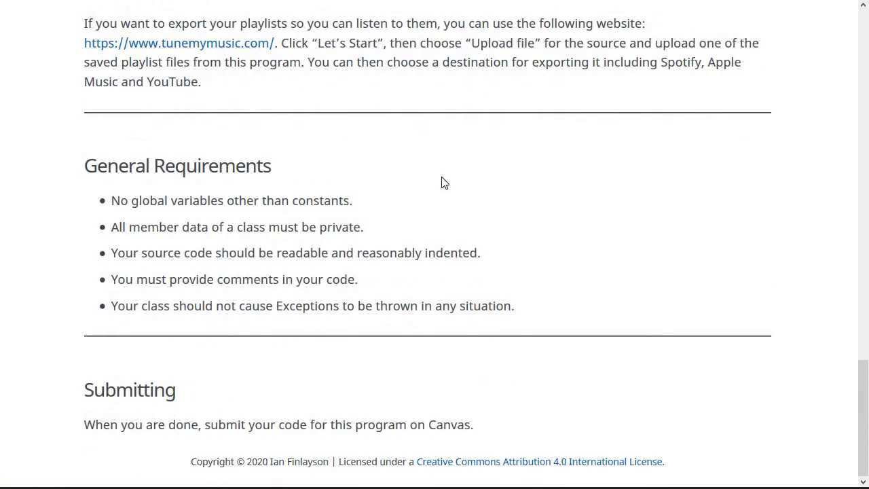
pyautogui.moveTo(279, 211)
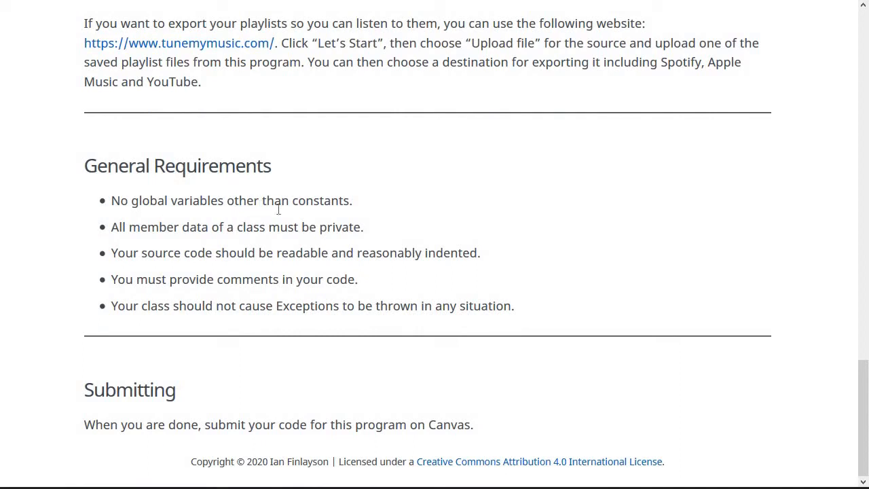
pyautogui.doubleClick(168, 226)
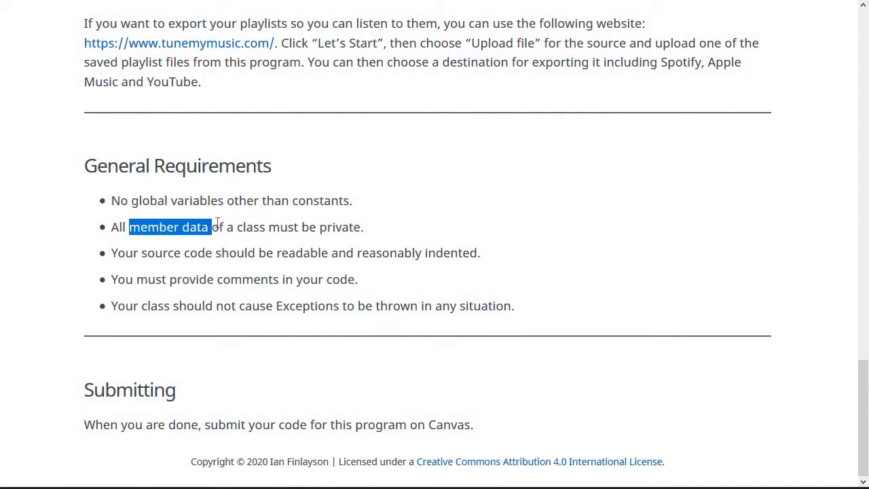
pyautogui.click(397, 248)
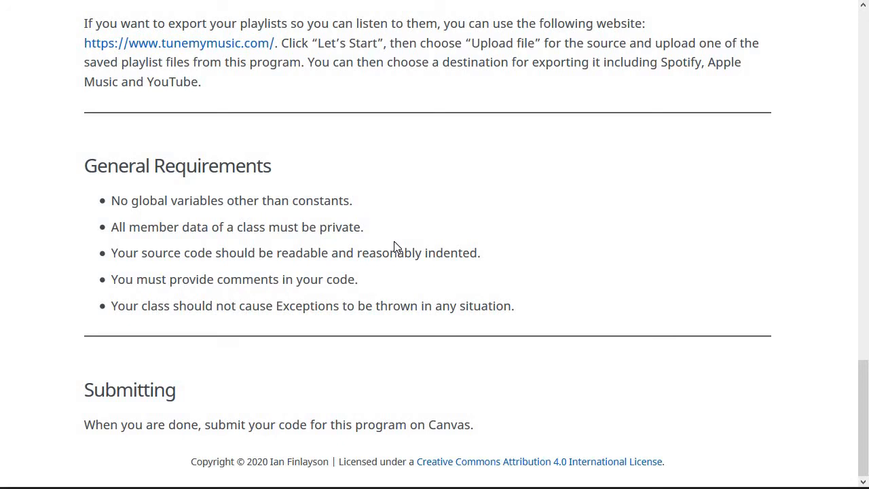
pyautogui.moveTo(148, 378)
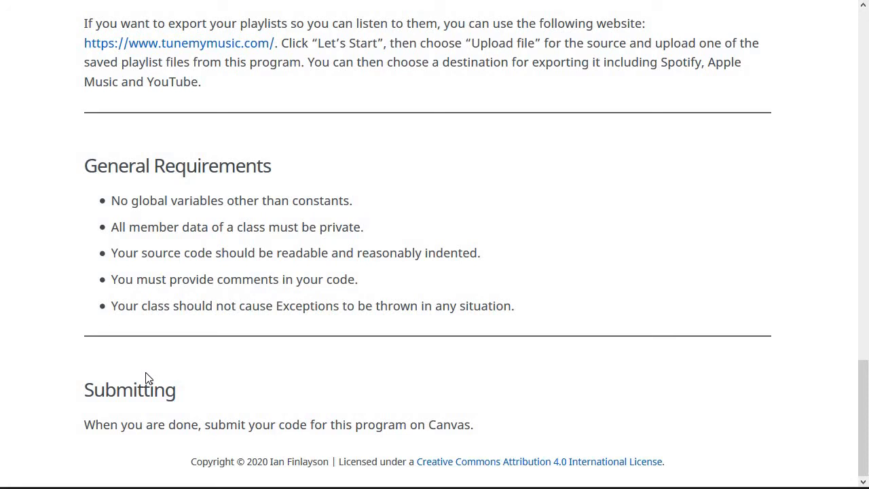
pyautogui.scroll(3)
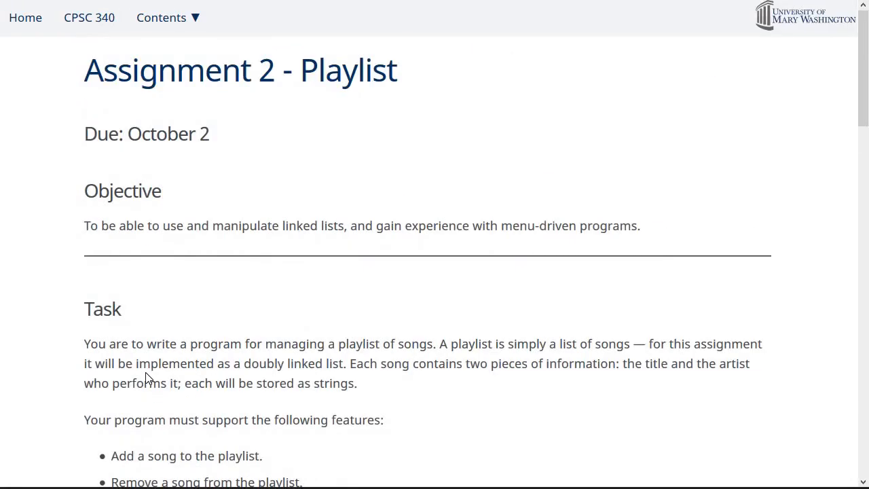